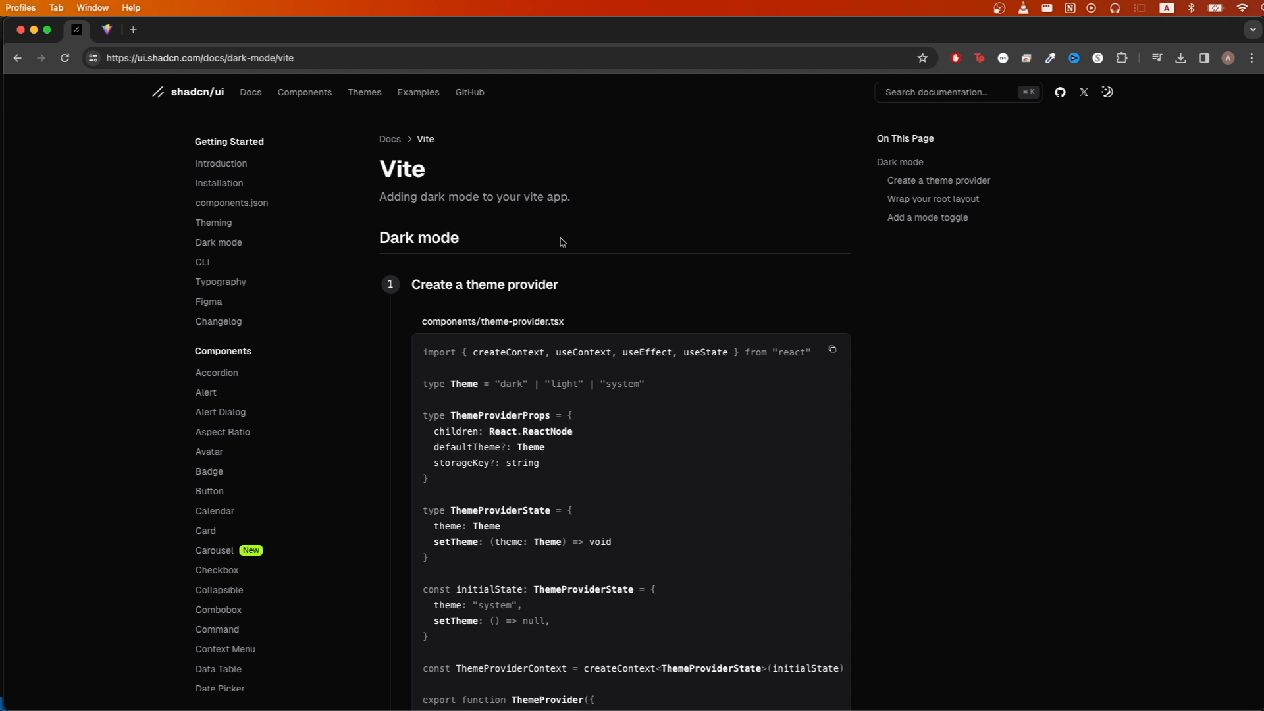
pyautogui.moveTo(656, 200)
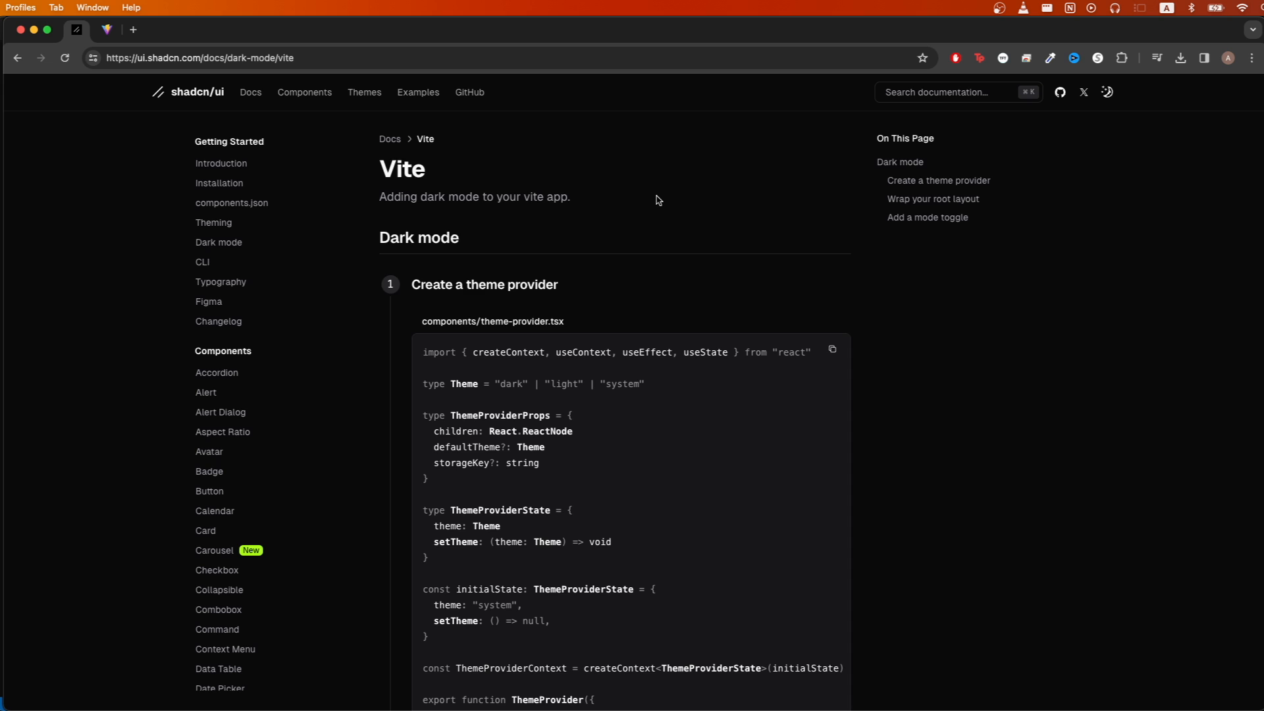
pyautogui.moveTo(495, 335)
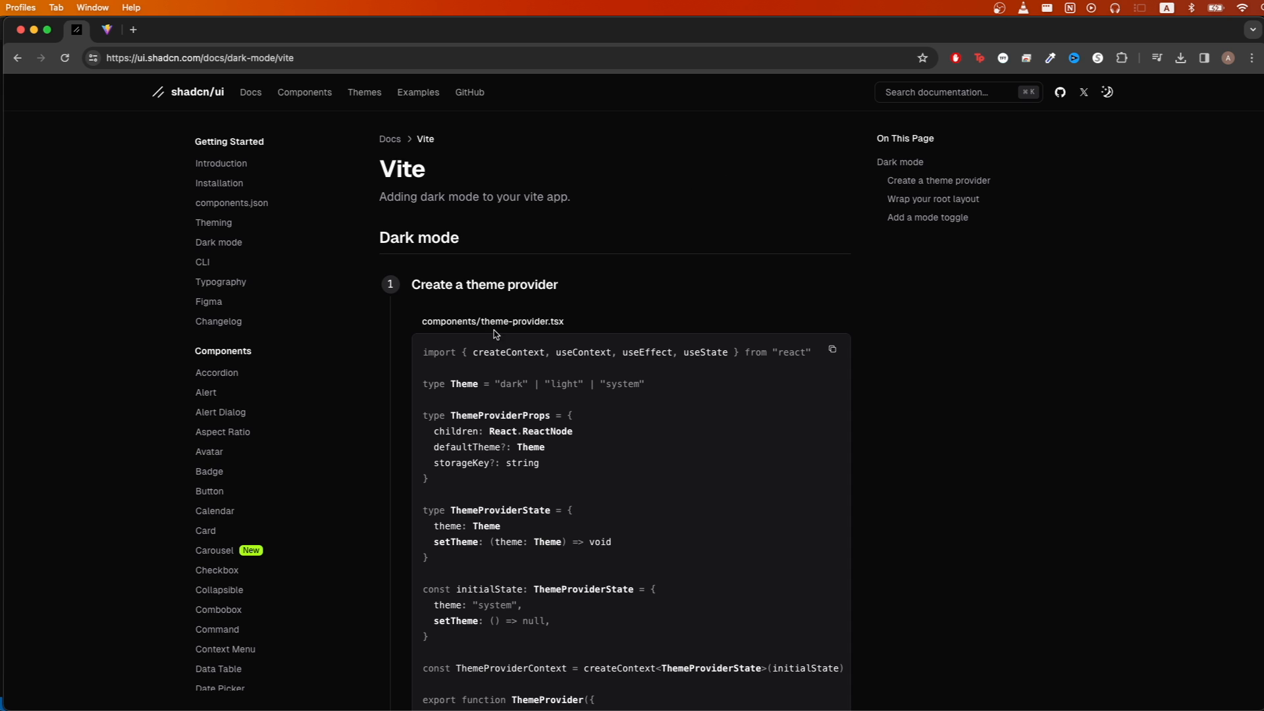
pyautogui.moveTo(459, 331)
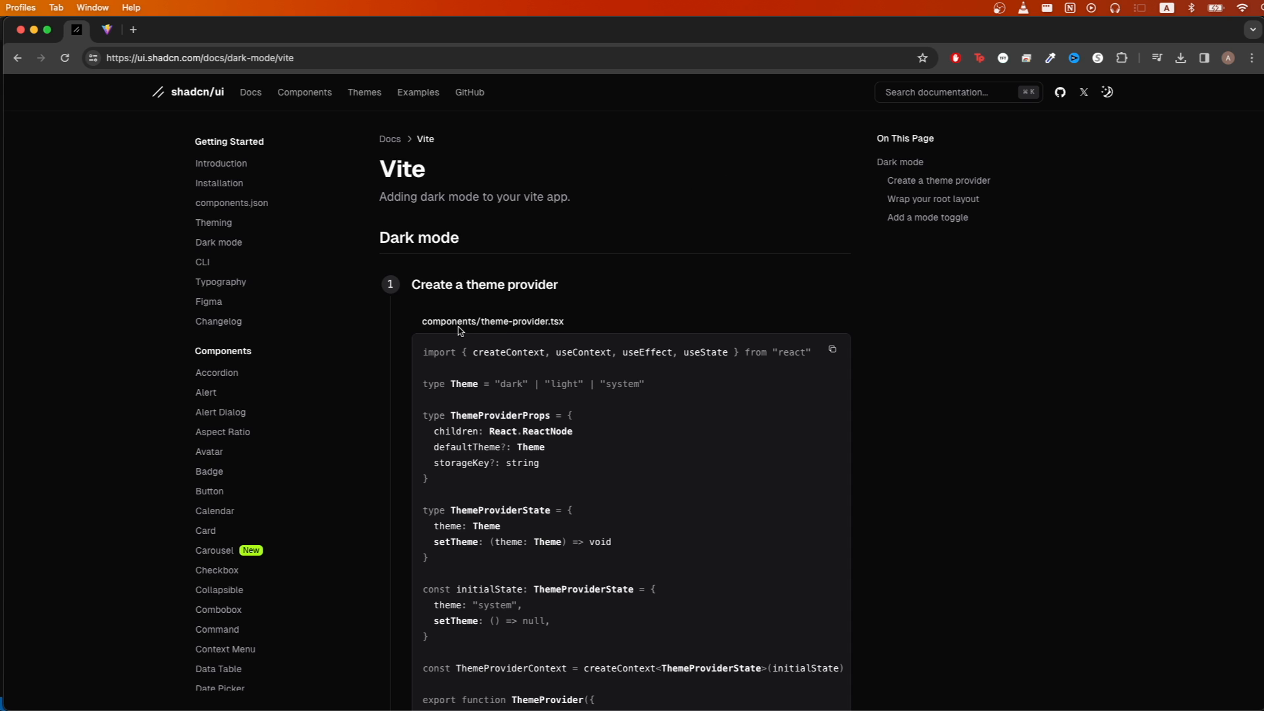
pyautogui.moveTo(627, 319)
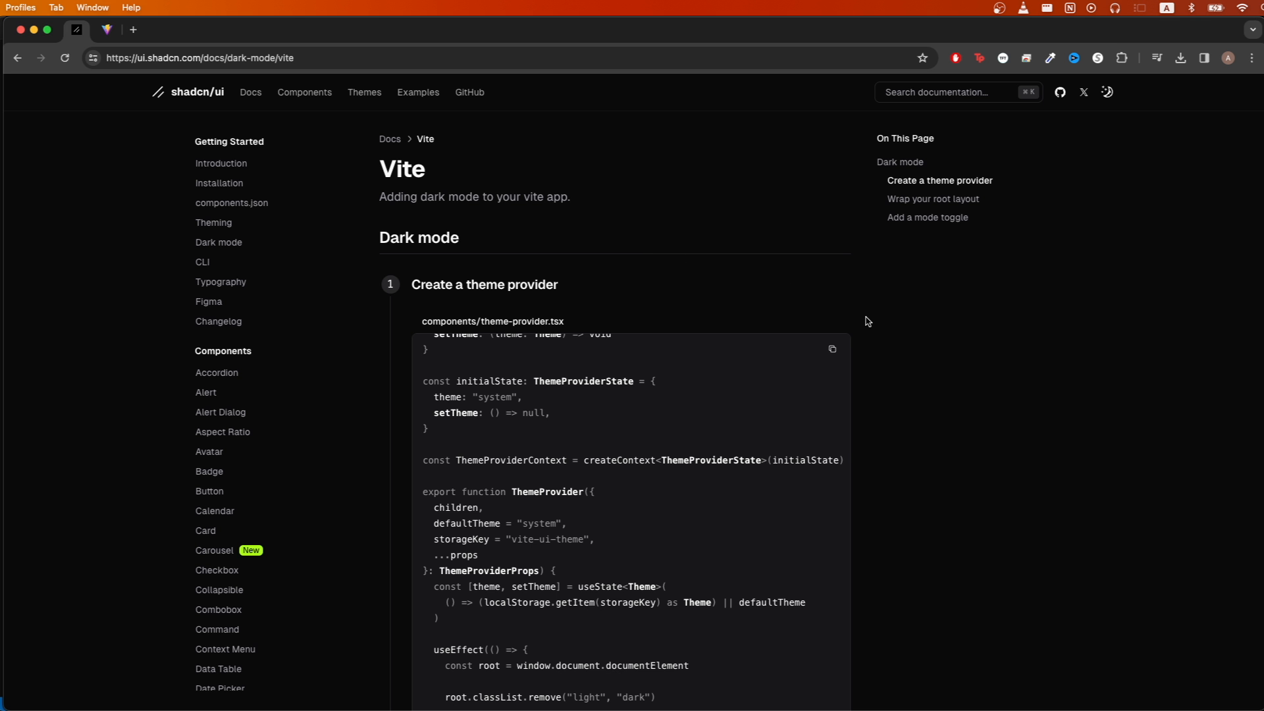
# Scroll past the theme-provider.tsx code to the 'Wrap your root layout' section
pyautogui.scroll(-3)
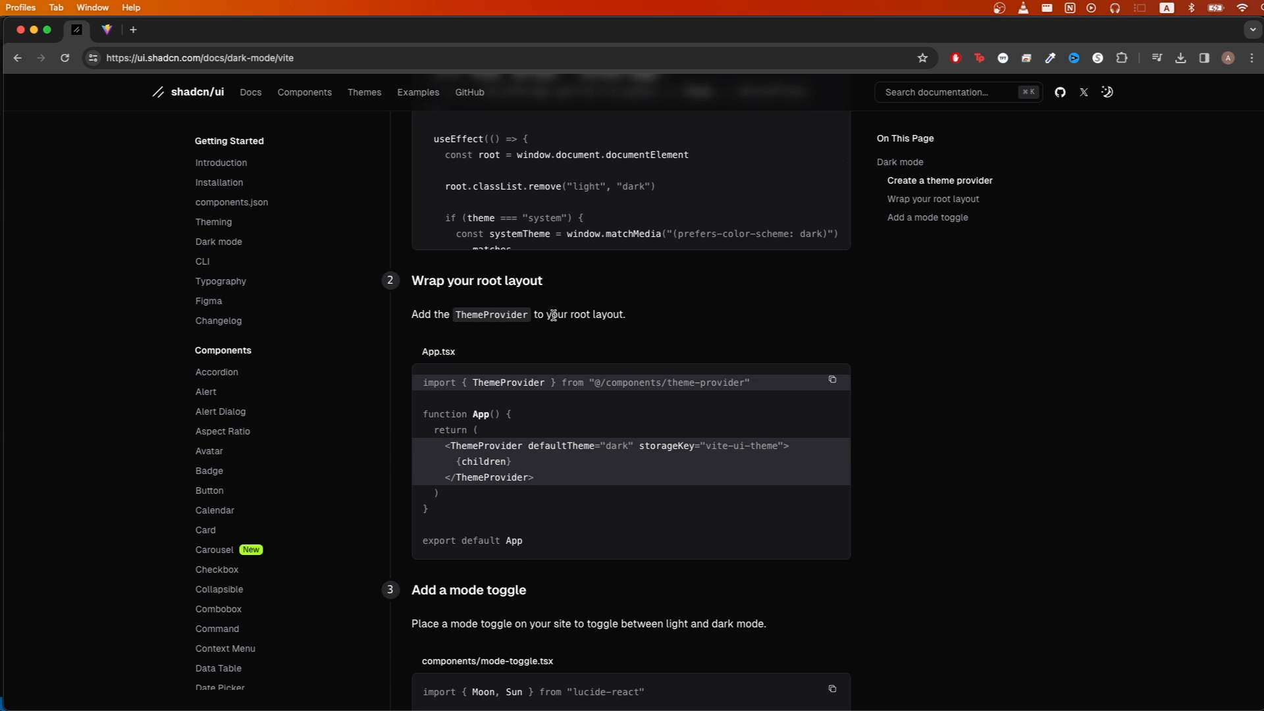
pyautogui.doubleClick(680, 382)
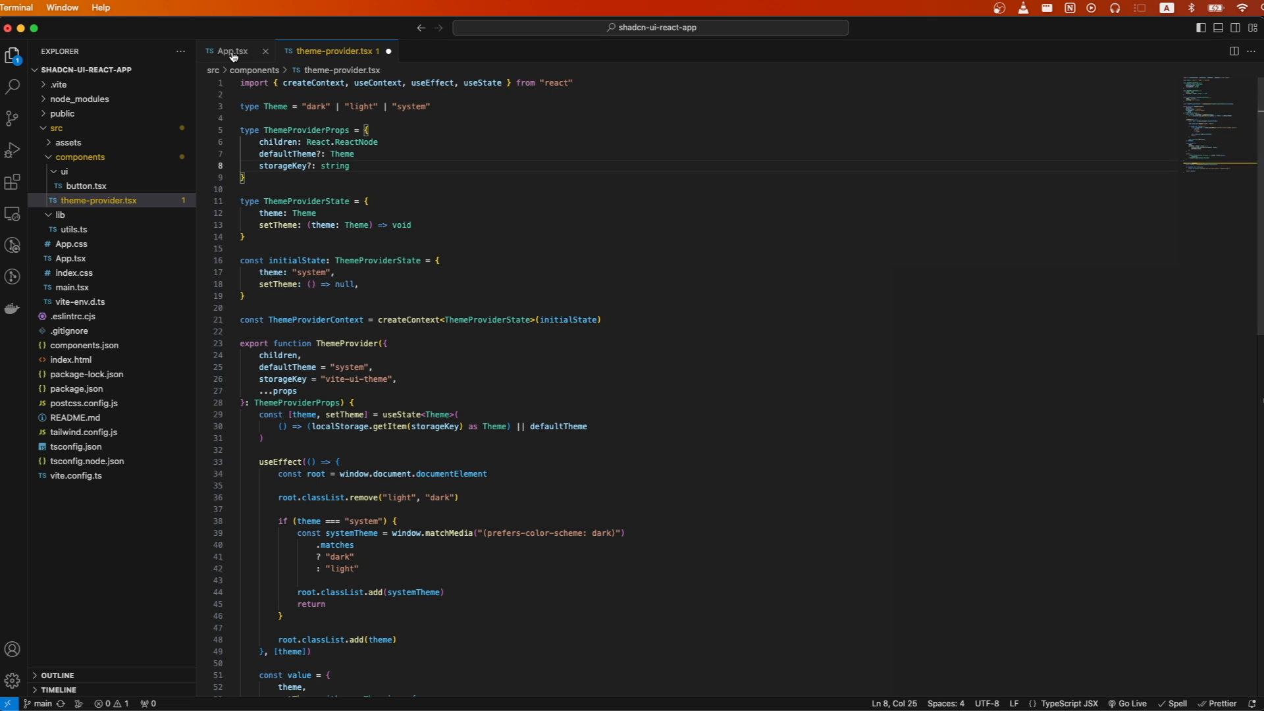
# Switch to the App.tsx tab to view the root component
pyautogui.click(231, 51)
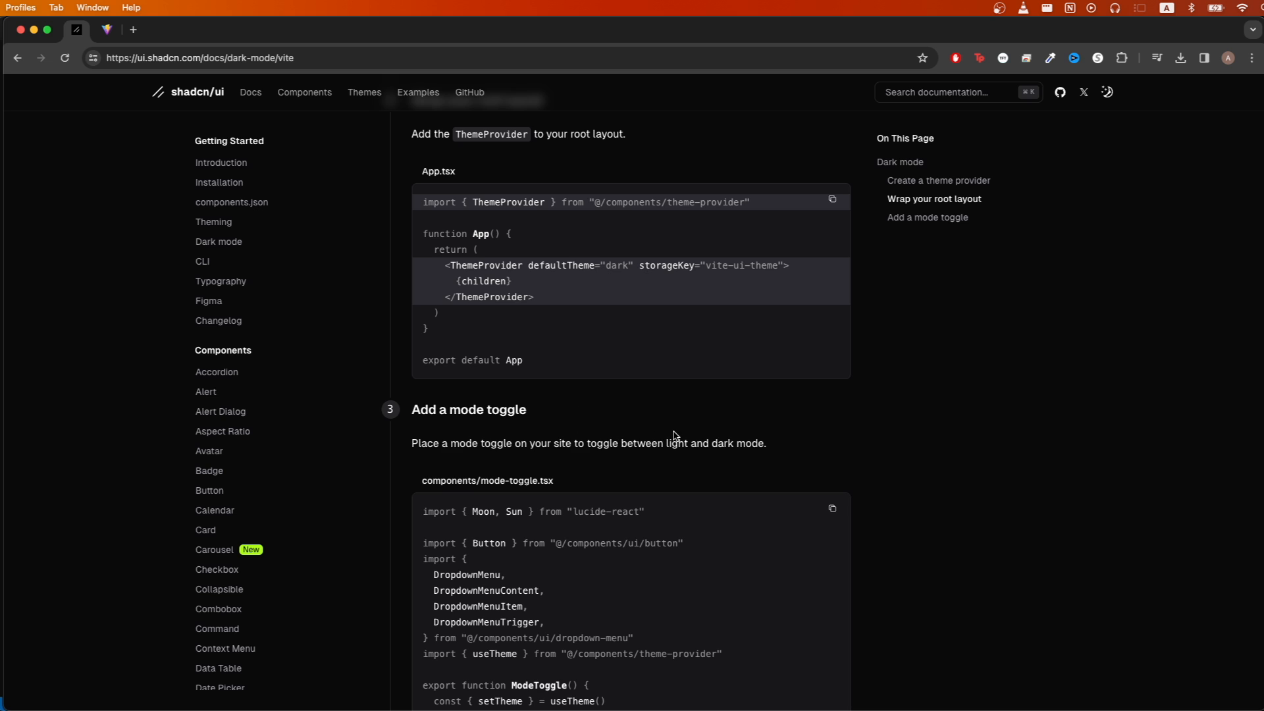
pyautogui.moveTo(791, 446)
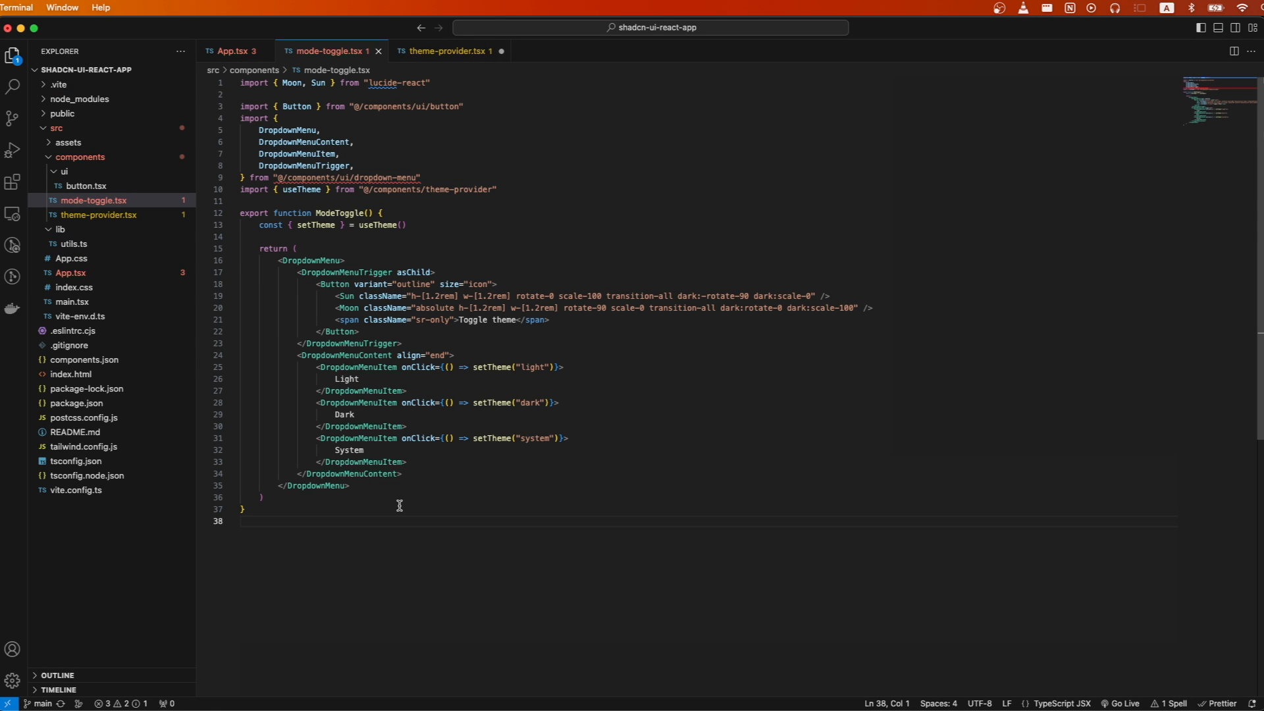
pyautogui.moveTo(431, 173)
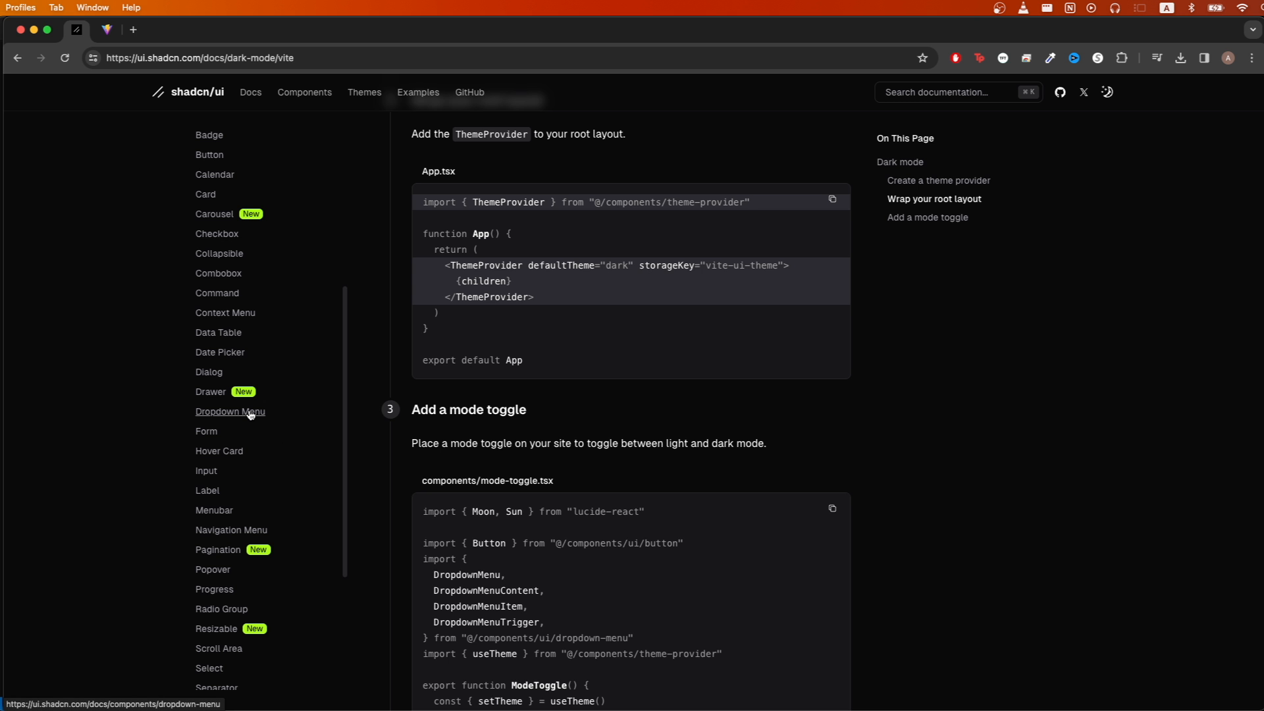
# Install the dropdown-menu component with 'npx shadcn-ui@latest add dropdown-menu' in the terminal
pyautogui.click(230, 412)
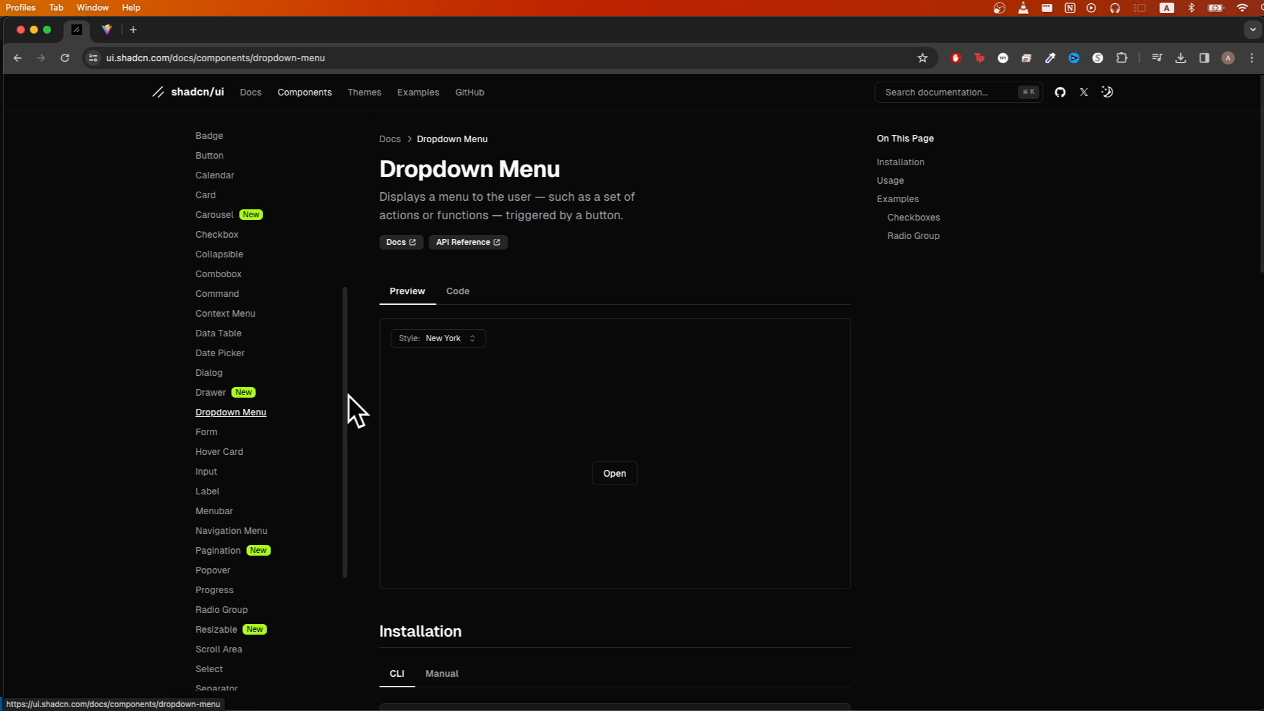
pyautogui.click(900, 162)
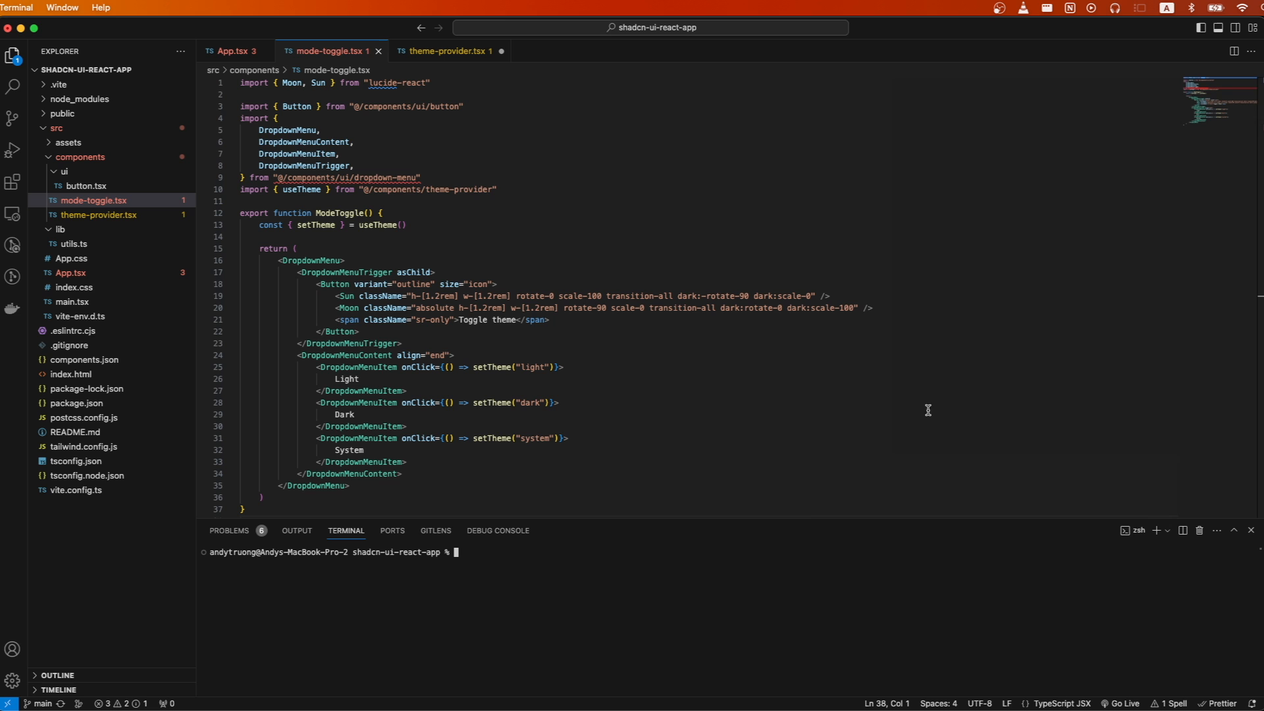
pyautogui.write('npx shadcn-ui@latest add dropdown-menu')
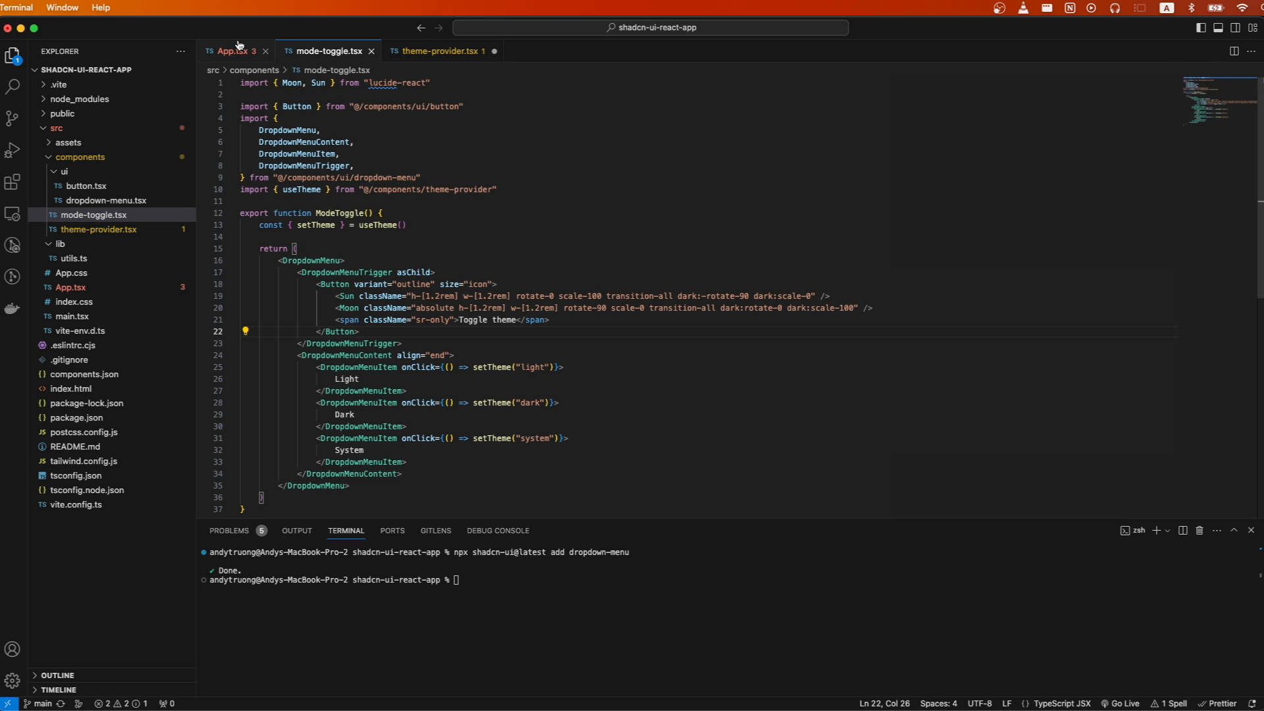
# Add <ModeToggle /> in App.tsx and import it from ./components/mode-toggle via Quick Fix
pyautogui.click(233, 51)
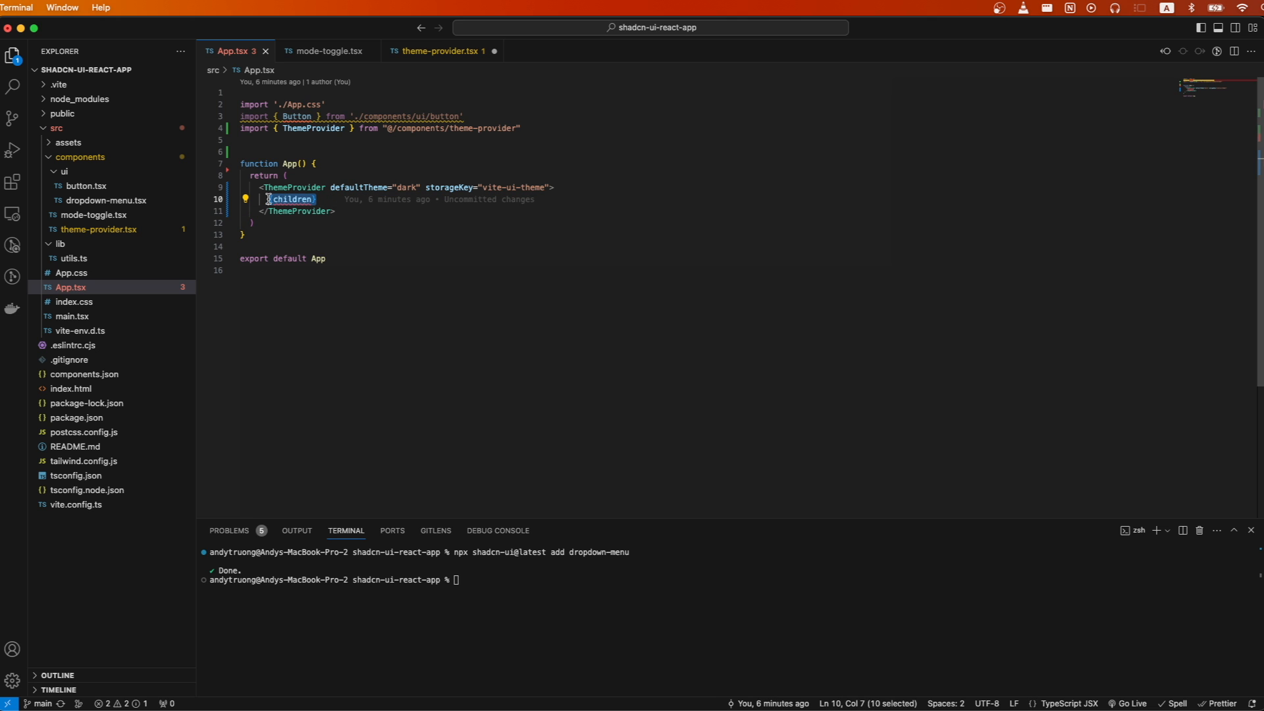
pyautogui.write('<ModeToggle />')
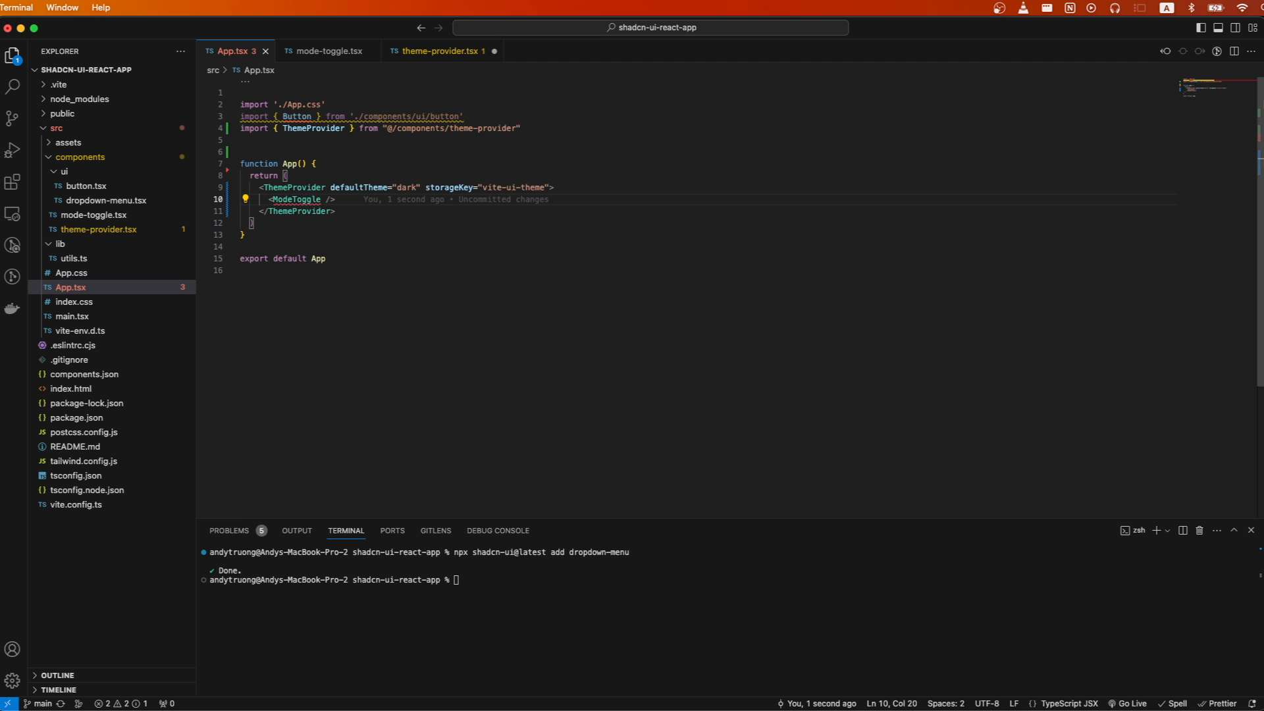
pyautogui.click(244, 199)
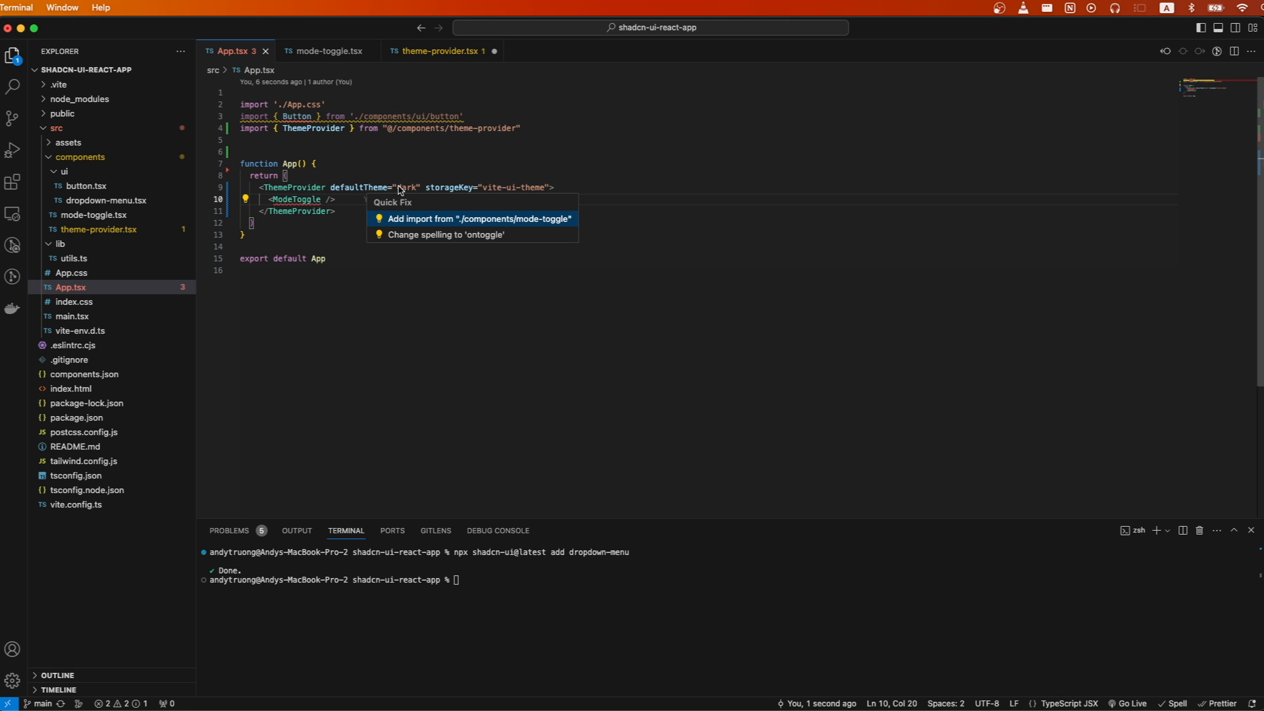
pyautogui.click(478, 219)
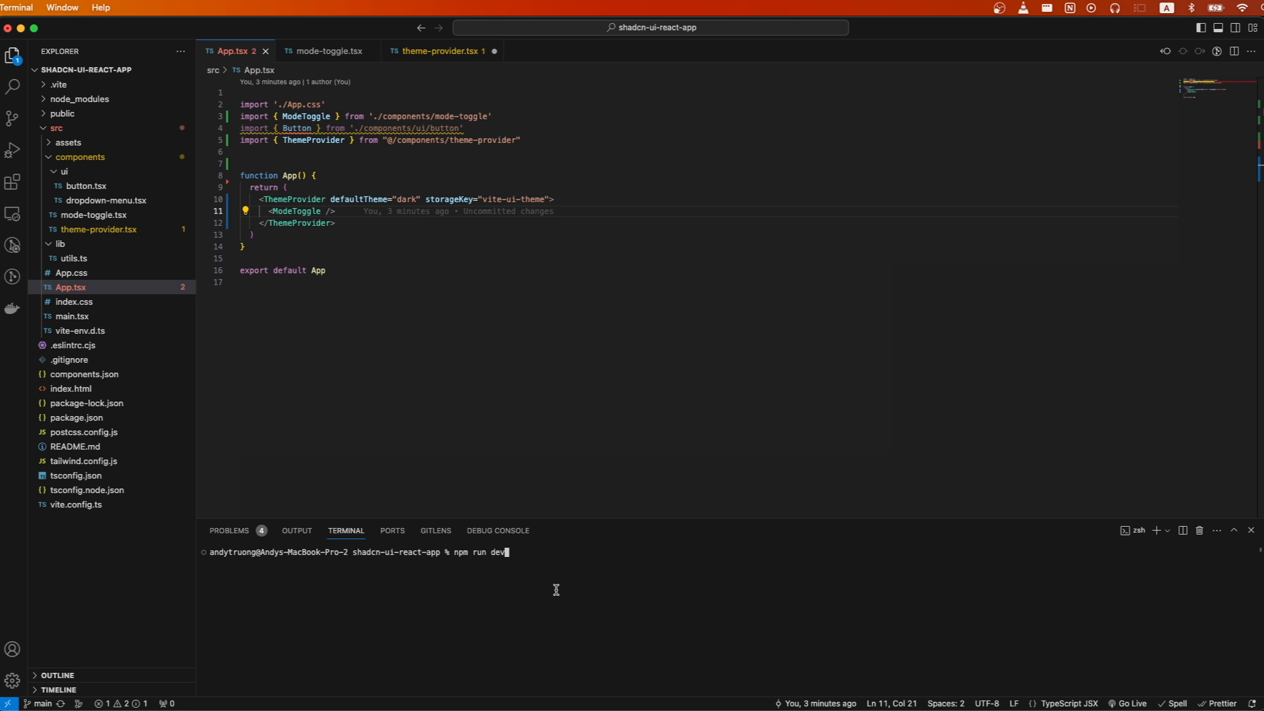